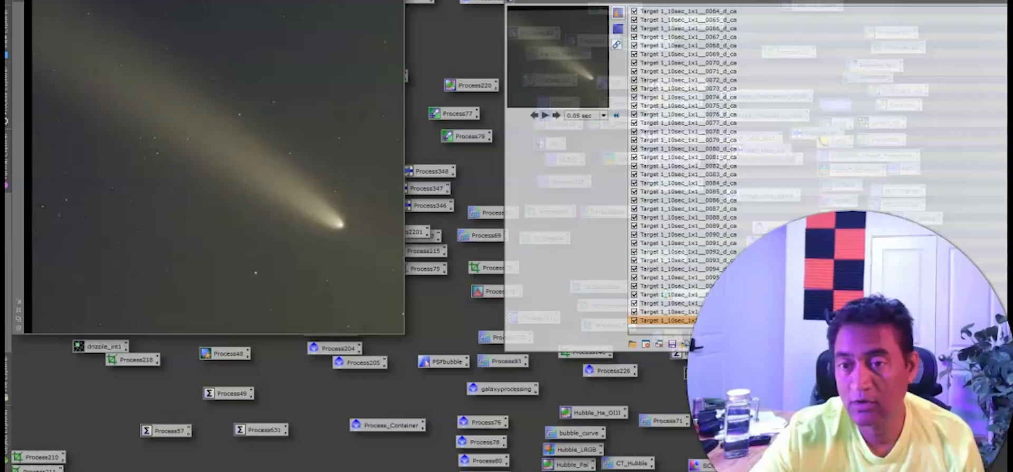
# Step: Start the Blink animation of the loaded comet frames with the image shown larger
pyautogui.click(603, 115)
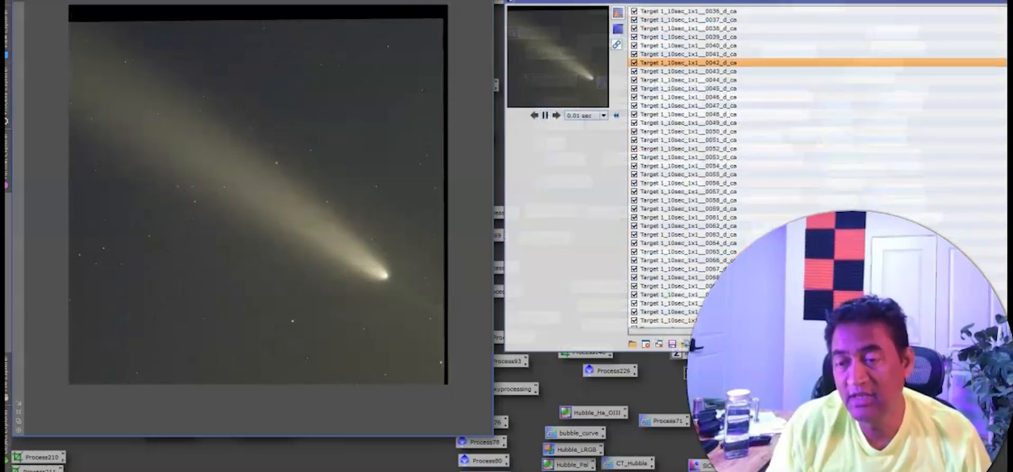
pyautogui.scroll(-3)
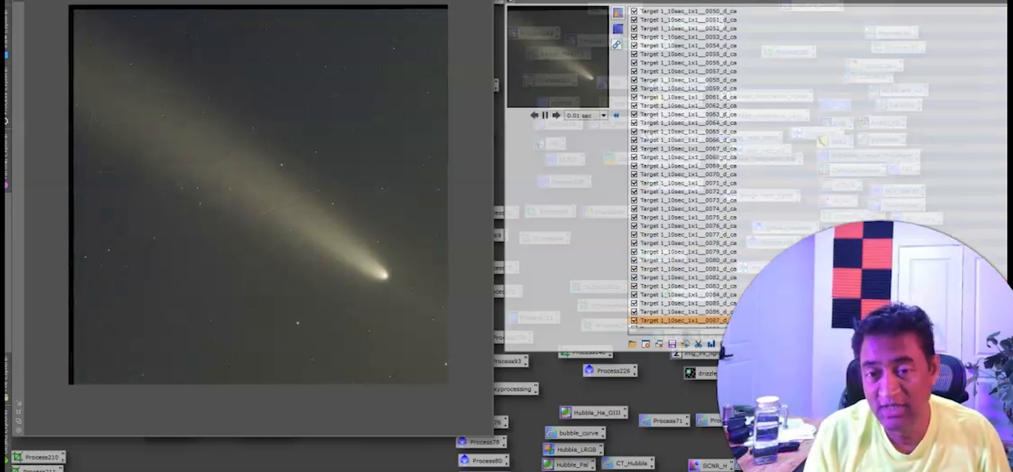
pyautogui.scroll(3)
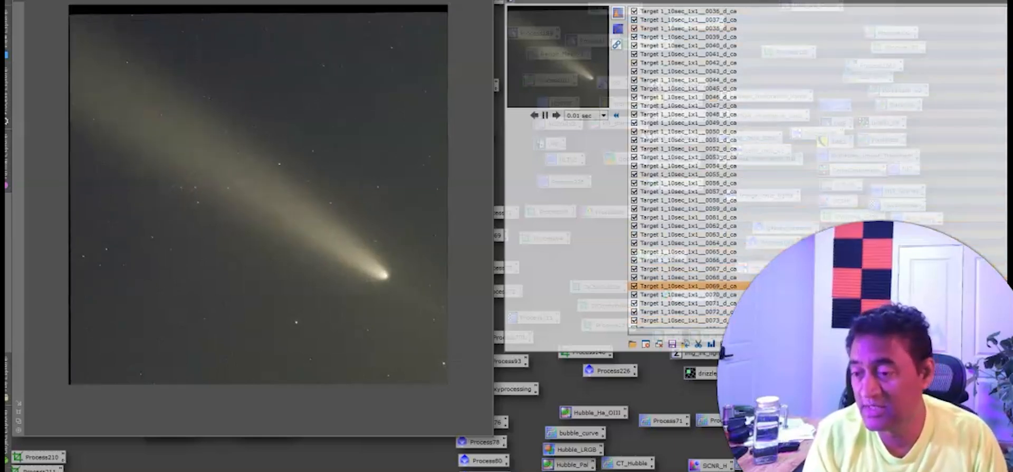
pyautogui.click(688, 140)
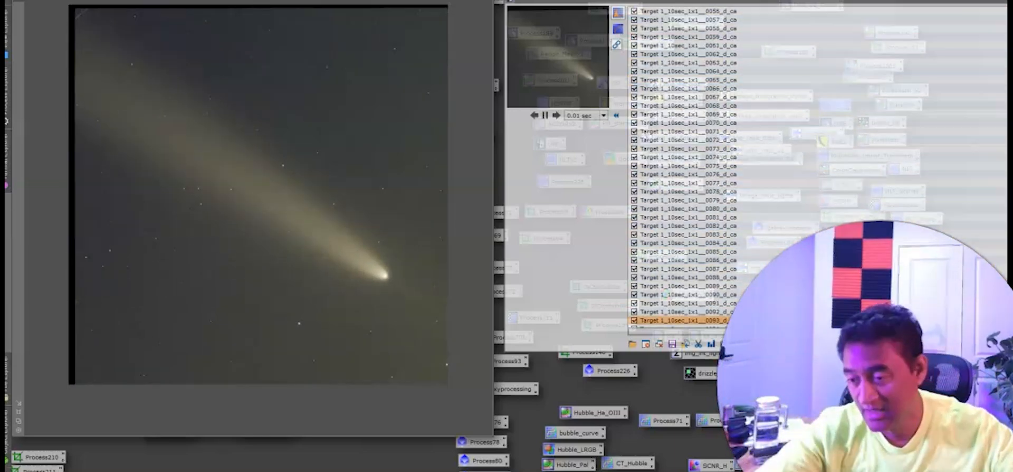
pyautogui.scroll(3)
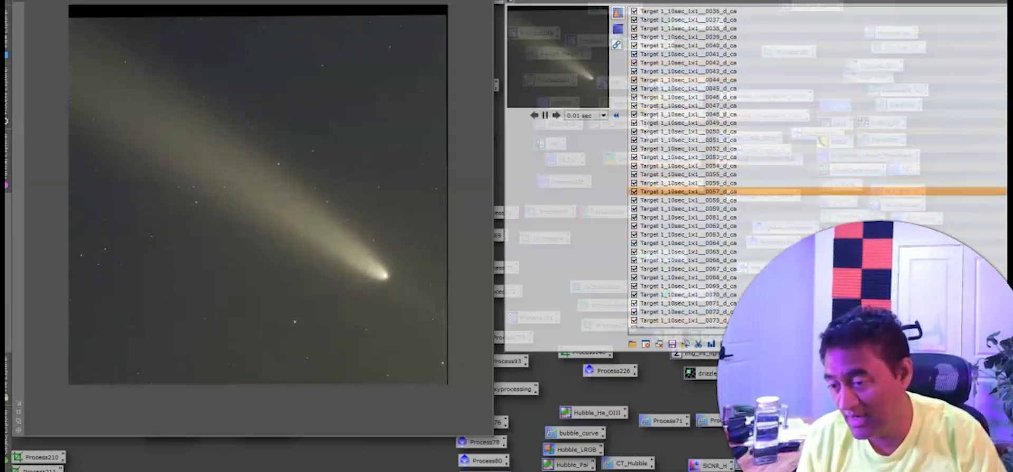
pyautogui.click(688, 45)
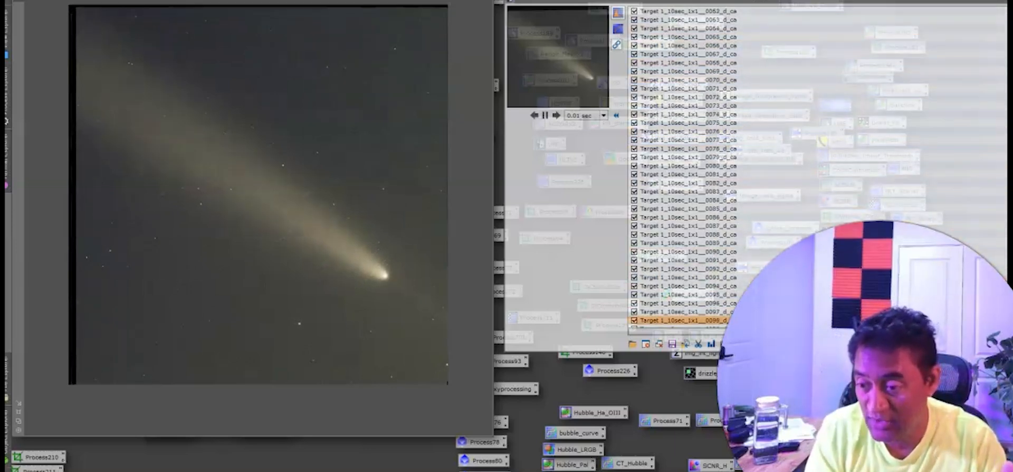
pyautogui.scroll(-3)
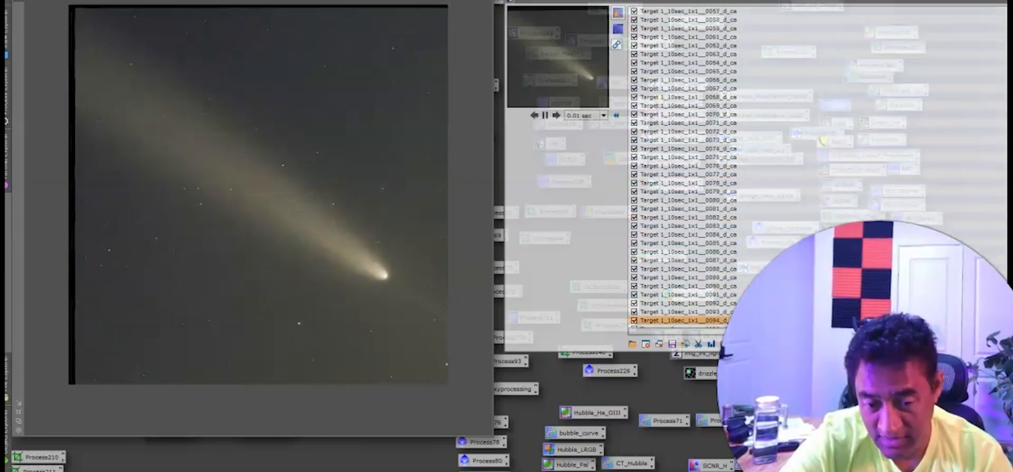
pyautogui.scroll(3)
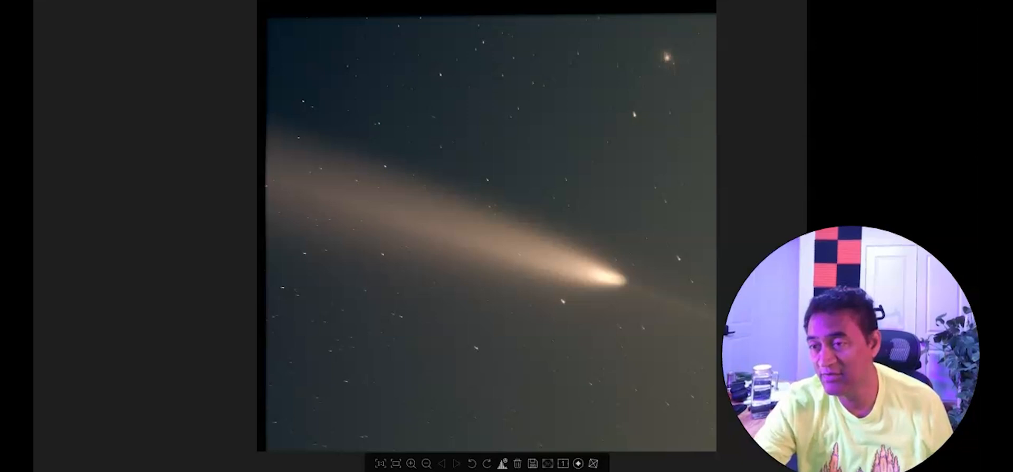
pyautogui.click(410, 463)
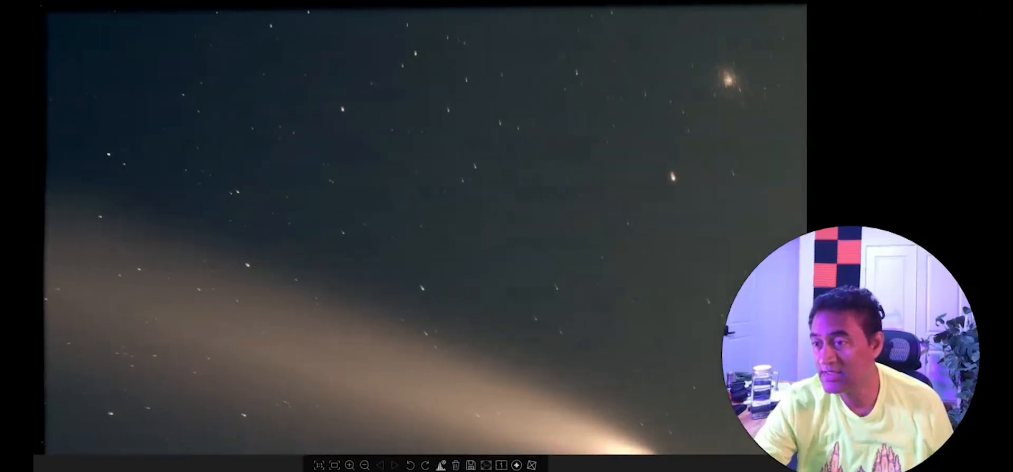
pyautogui.click(364, 465)
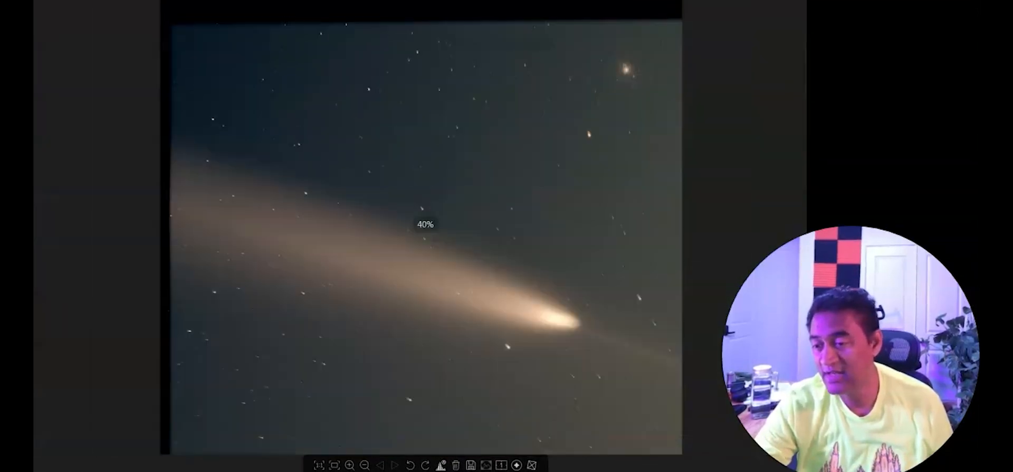